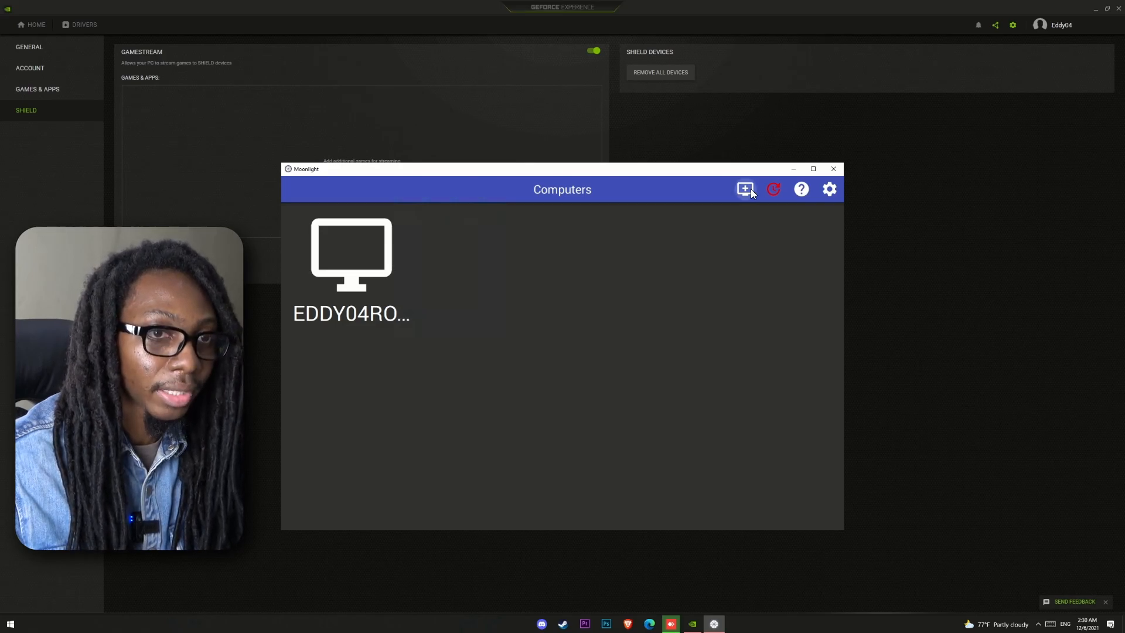
Start adding a gaming PC manually and focus the IP address field
click(745, 189)
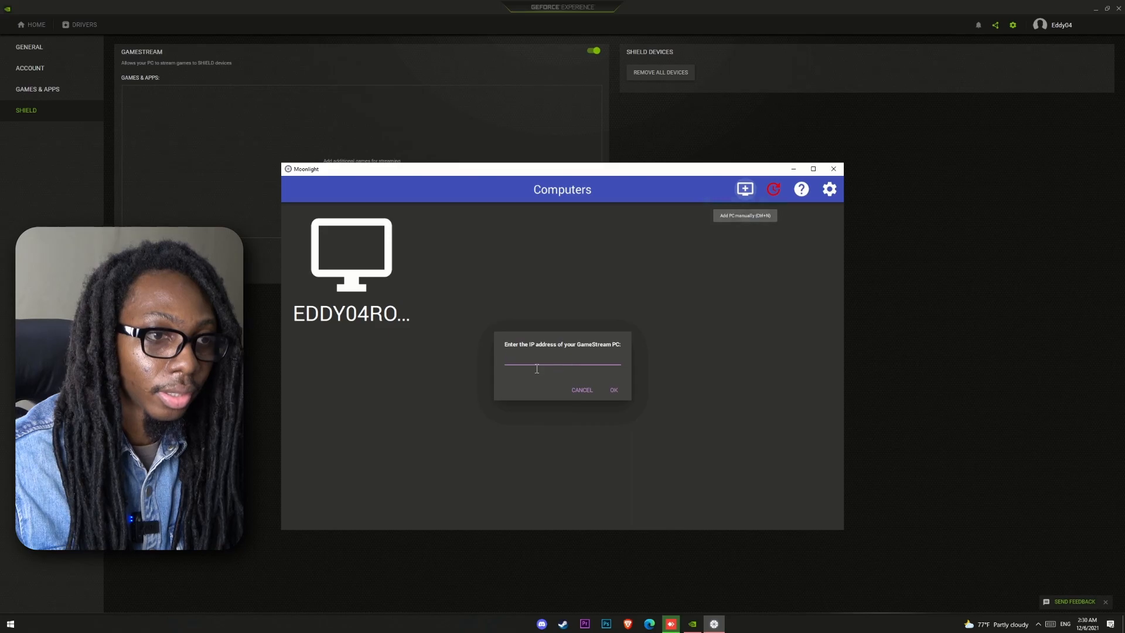
click(563, 361)
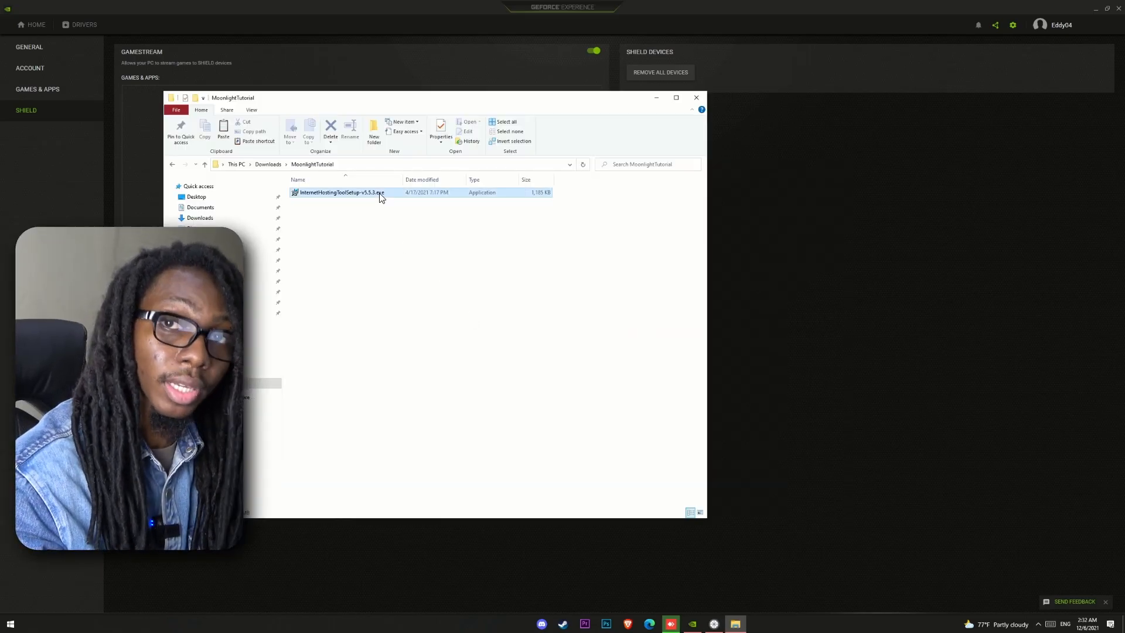
Launch InternetHostingToolSetup and repair the existing hosting tool installation
double_click(340, 192)
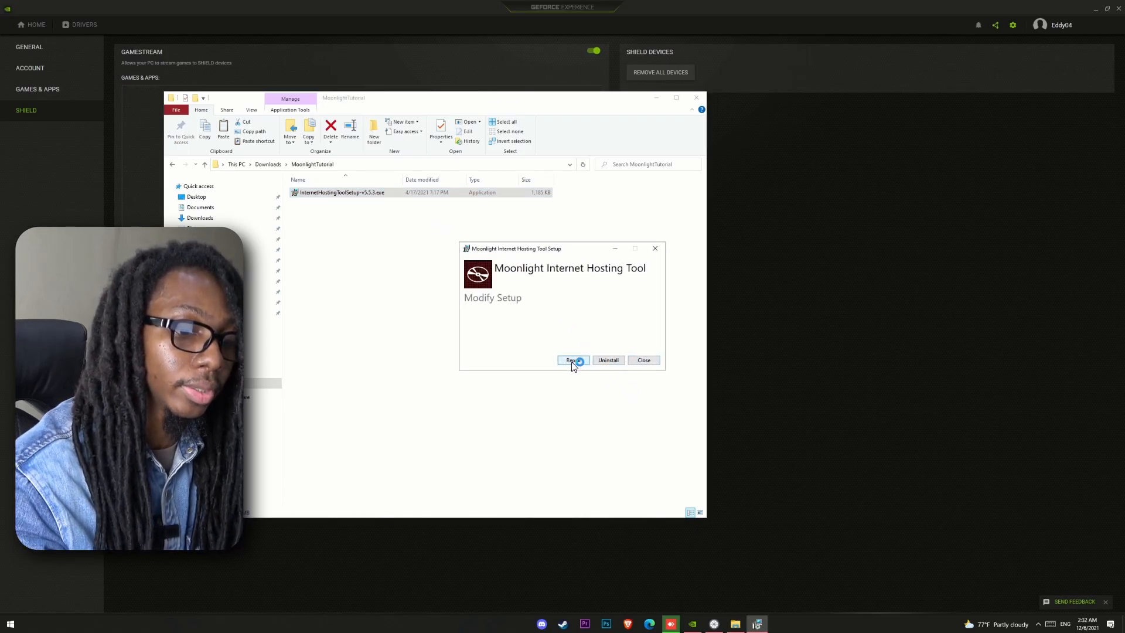
click(574, 360)
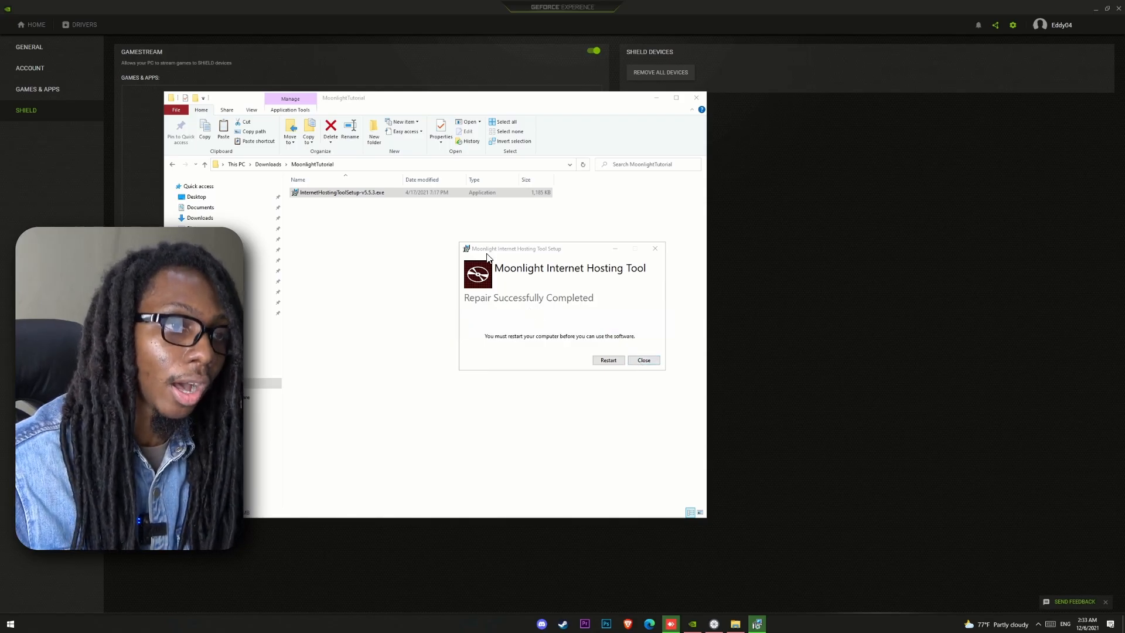
mouse_move(580, 302)
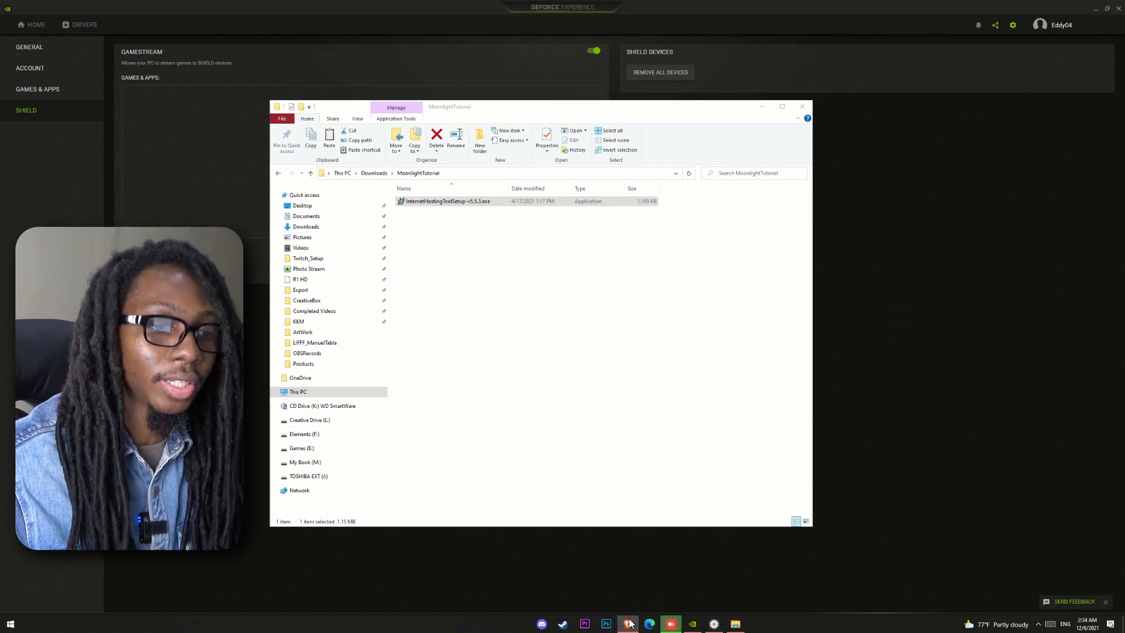
mouse_move(627, 624)
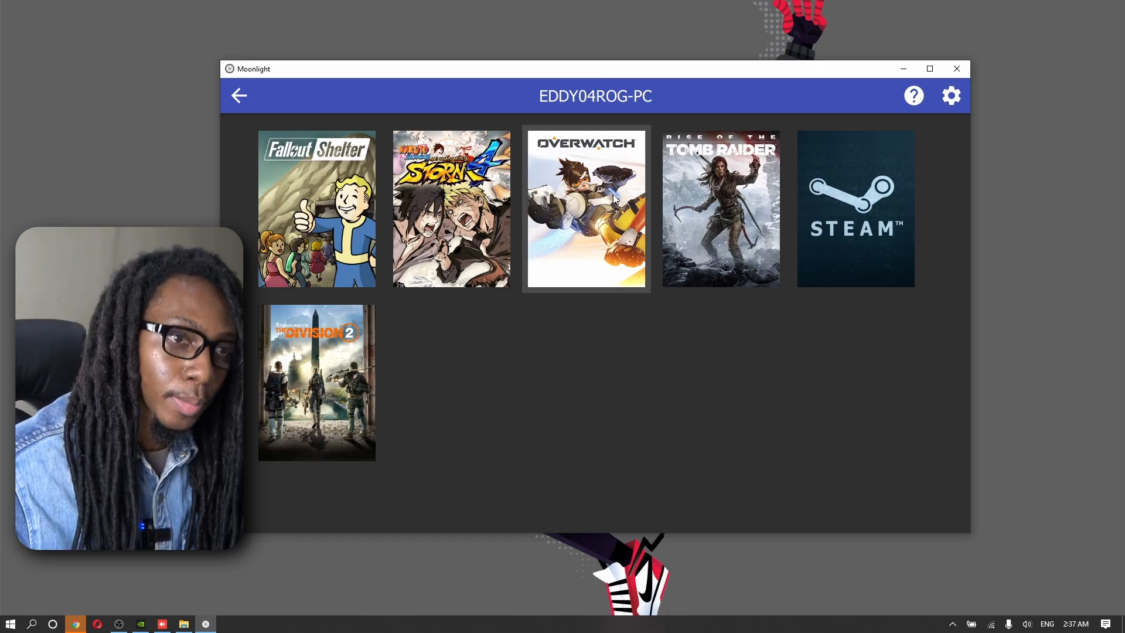
Select the EDDY04ROG-PC tile to show its game library for streaming
click(586, 208)
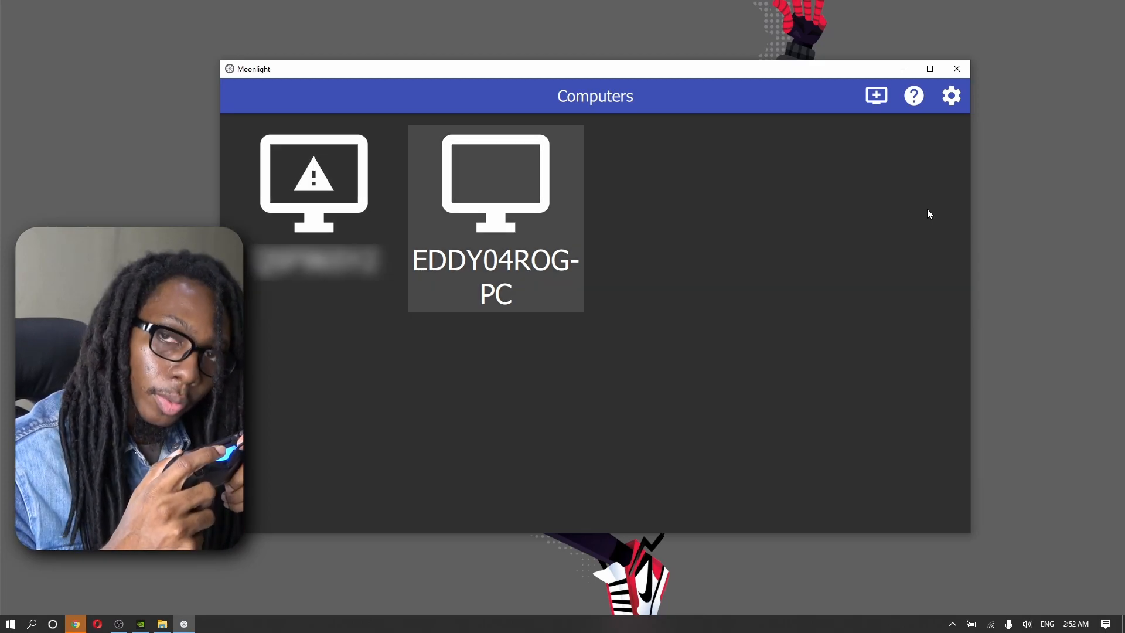
click(495, 193)
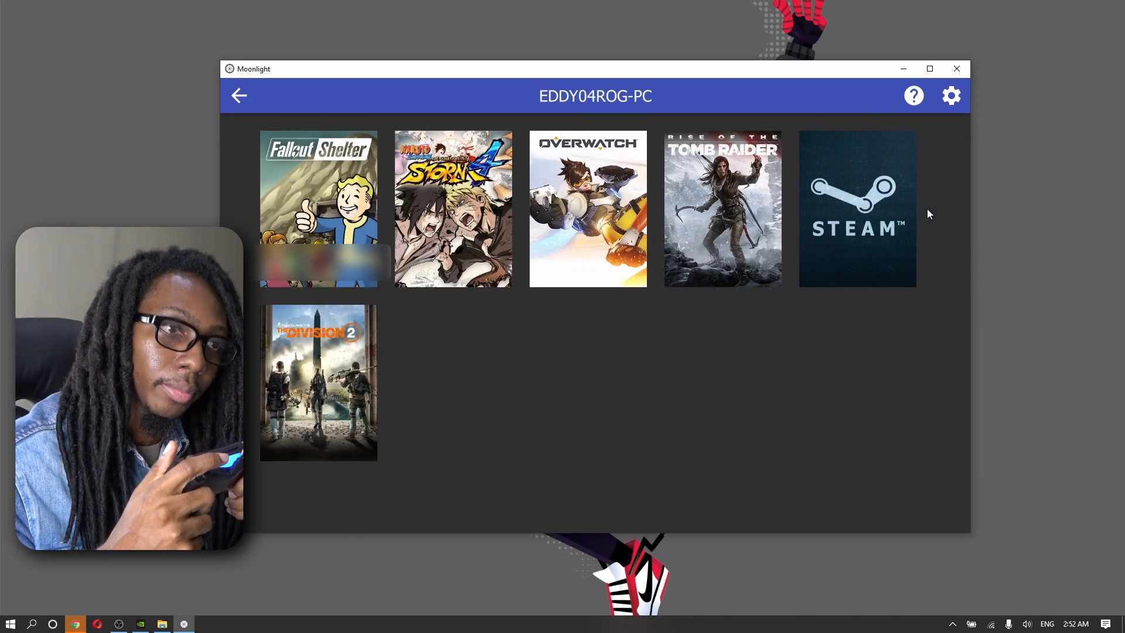